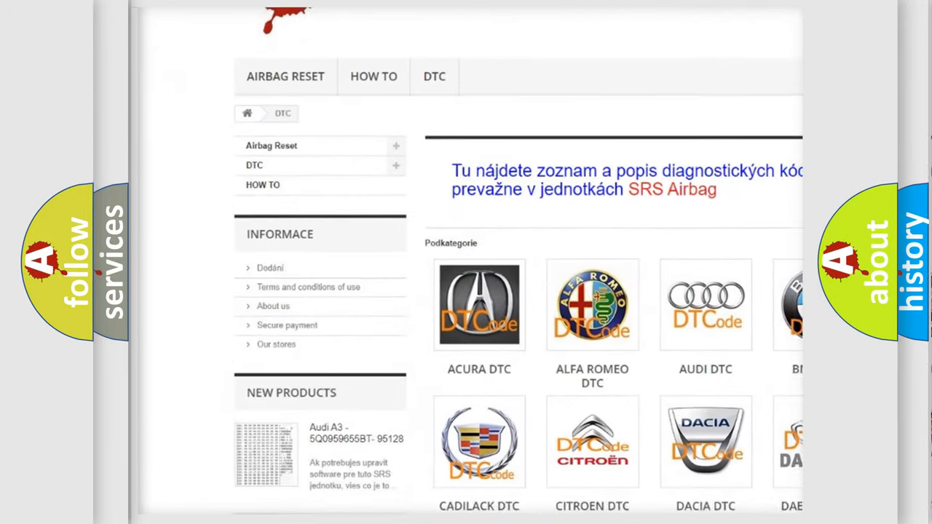
{"action": "scroll", "scroll_direction": "down", "scroll_amount": 3}
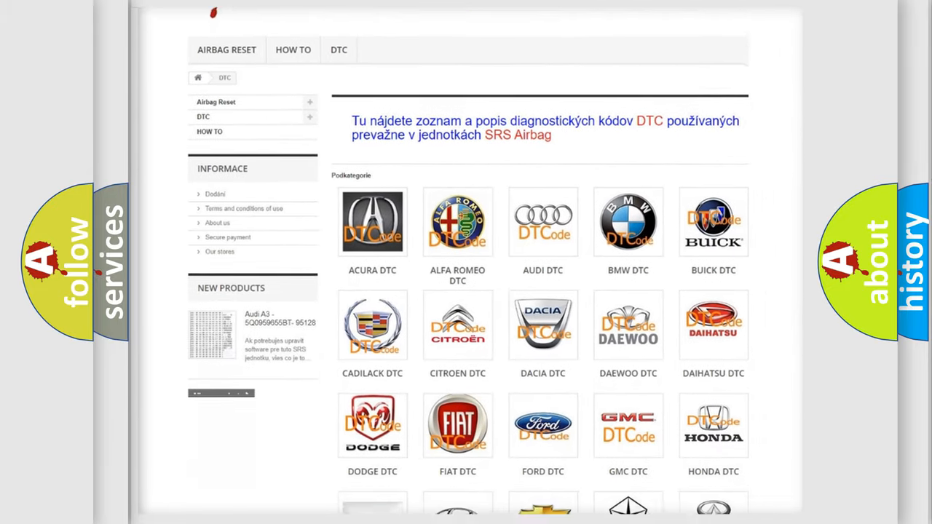
{"action": "scroll", "scroll_direction": "down", "scroll_amount": 3}
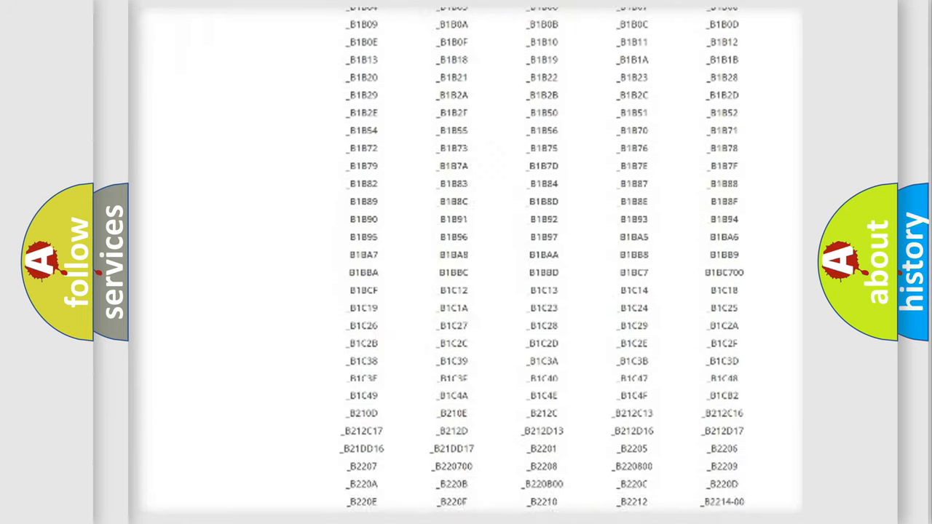
{"action": "scroll", "scroll_direction": "down", "scroll_amount": 3}
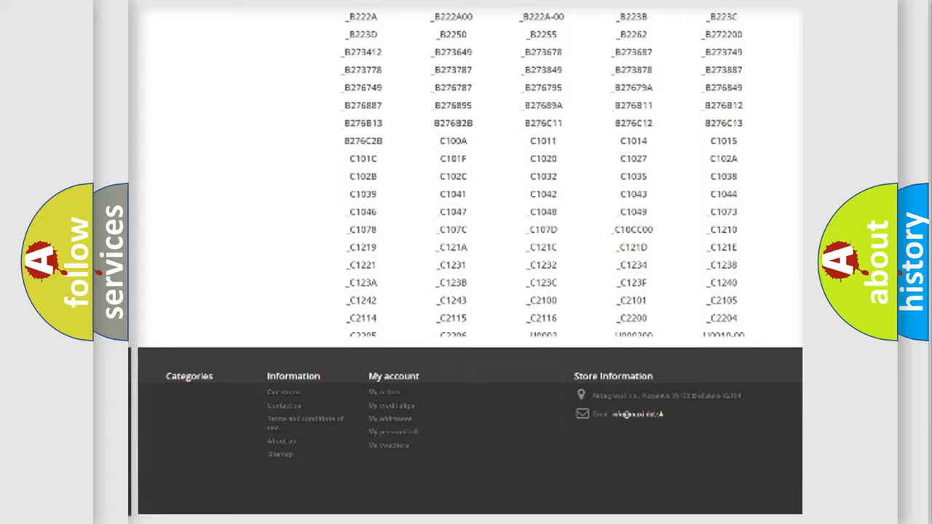
{"action": "scroll", "scroll_direction": "up", "scroll_amount": 3}
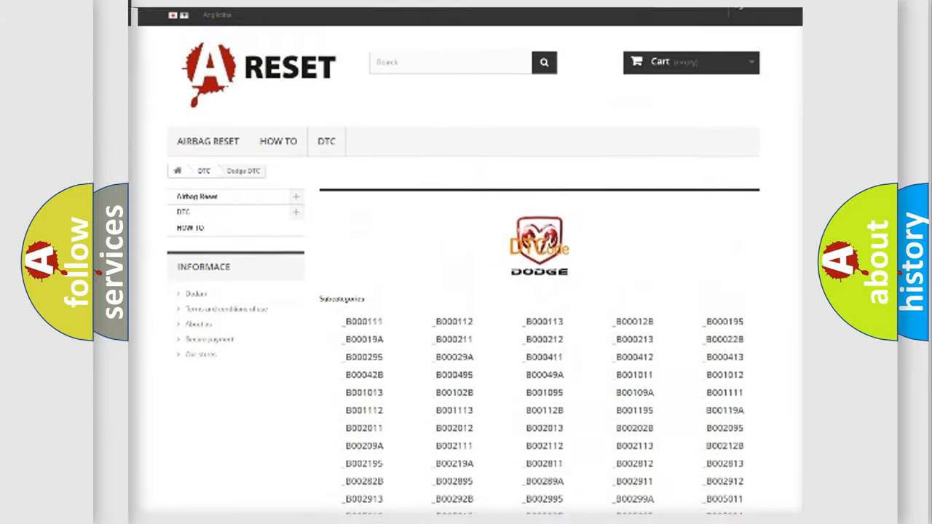